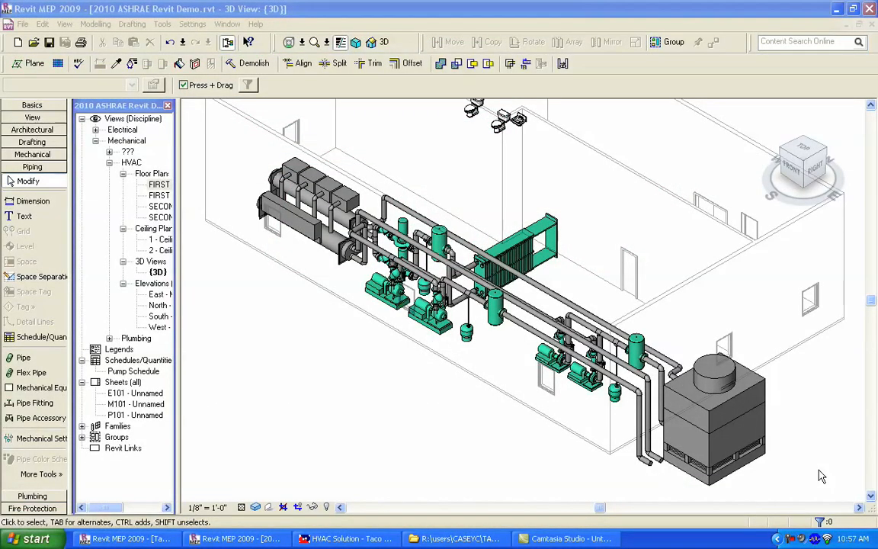
- Place a Chiller in the first-floor HVAC plan with the Mechanical Equipment tool
{"action": "left_click", "coordinate": [344, 539]}
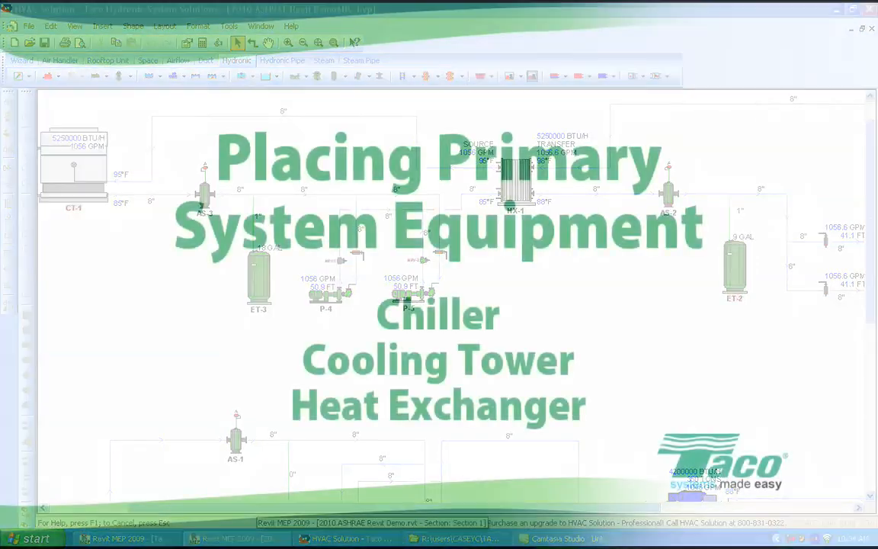
{"action": "left_click", "coordinate": [23, 24]}
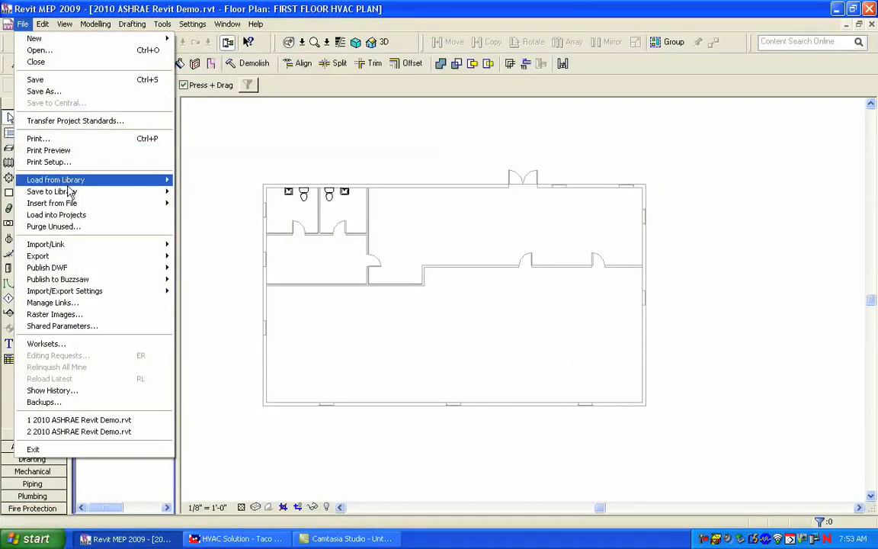
{"action": "left_click", "coordinate": [55, 180]}
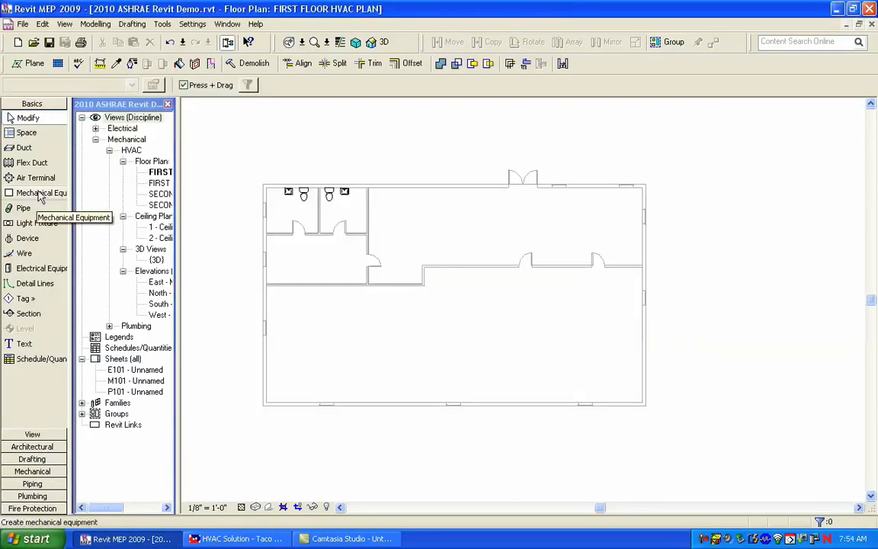
{"action": "left_click", "coordinate": [43, 192]}
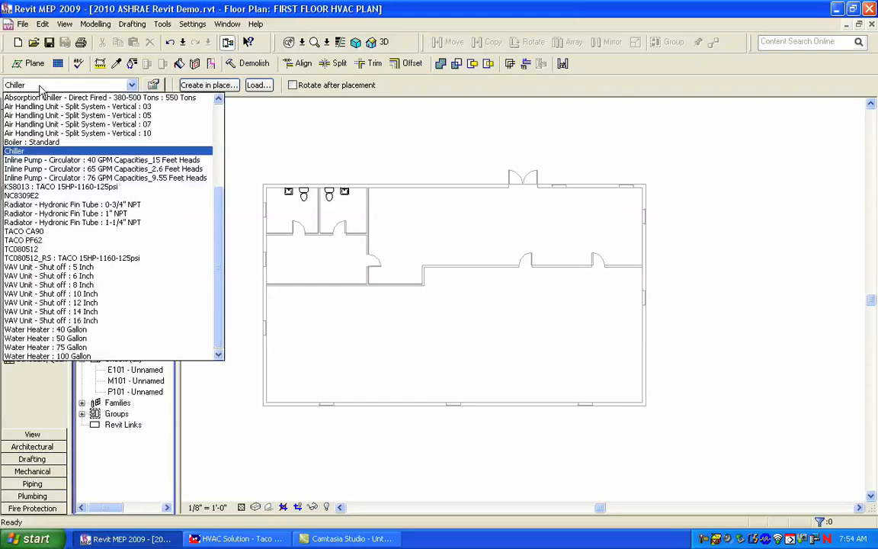
{"action": "left_click", "coordinate": [23, 25]}
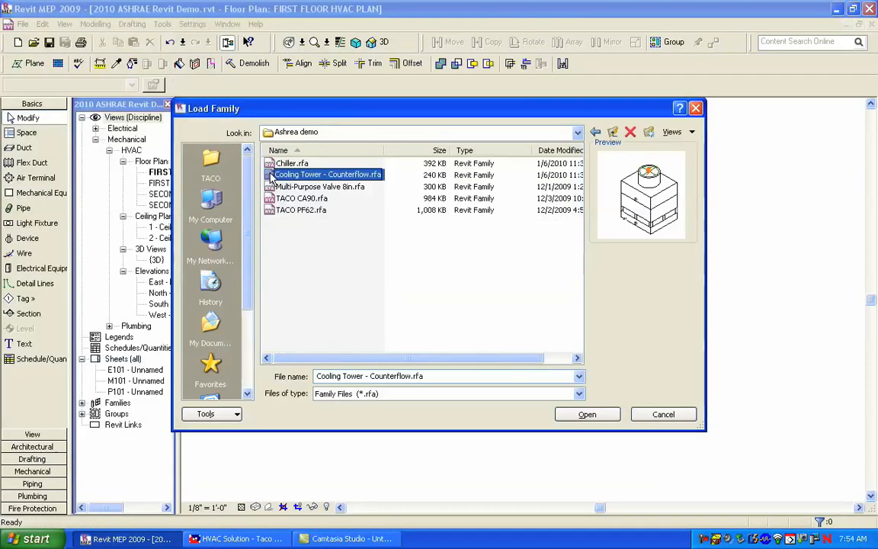
- Load Cooling Tower - Counterflow.rfa and place it outside, then place a TACO PF62 inside
{"action": "left_click", "coordinate": [587, 415]}
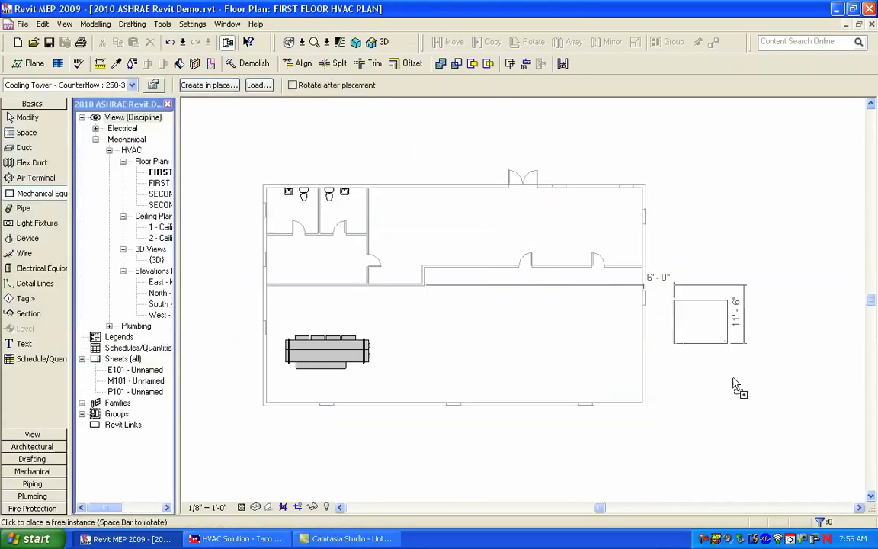
{"action": "left_click", "coordinate": [647, 393]}
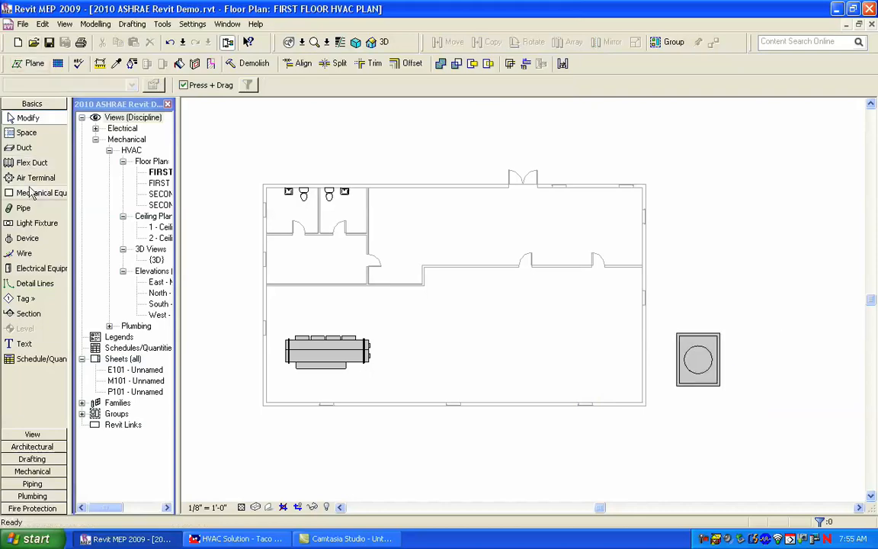
{"action": "left_click", "coordinate": [42, 192]}
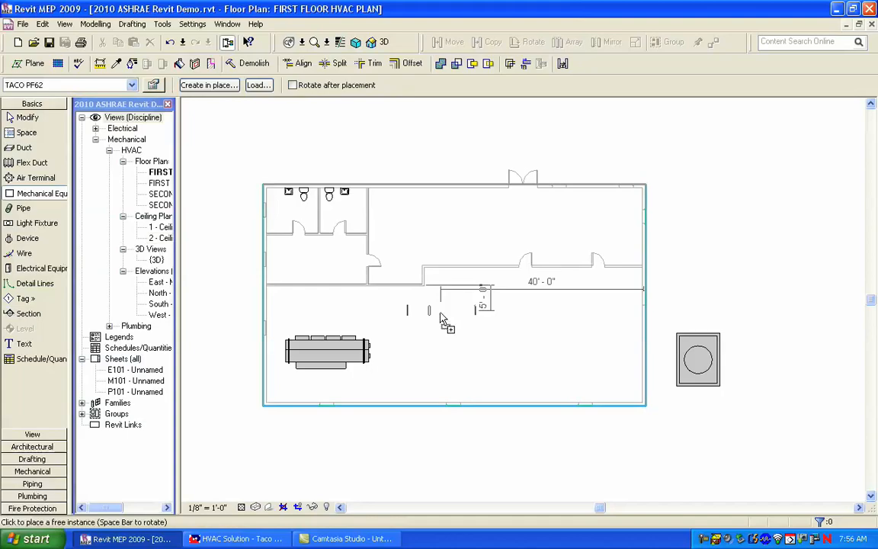
{"action": "left_click", "coordinate": [442, 316]}
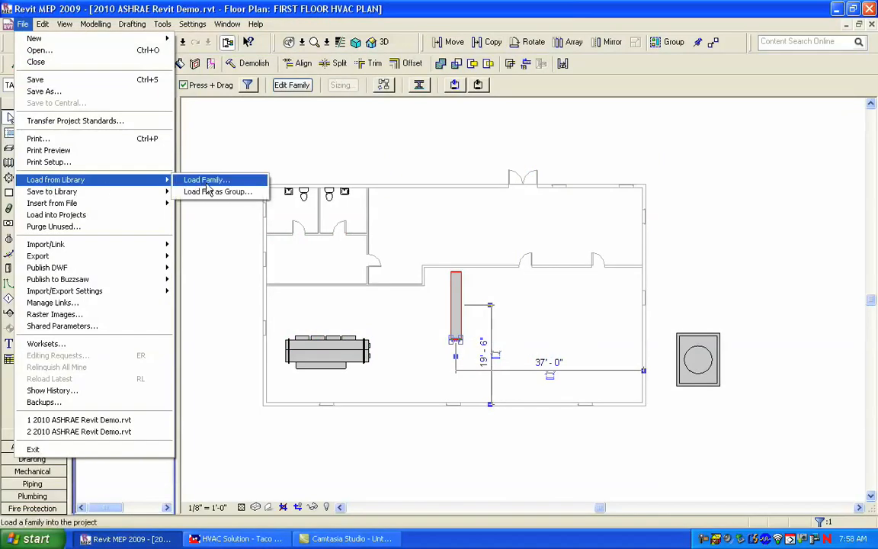
- Load TACO CA90.rfa from the library and place the unit in the lower room
{"action": "left_click", "coordinate": [206, 179]}
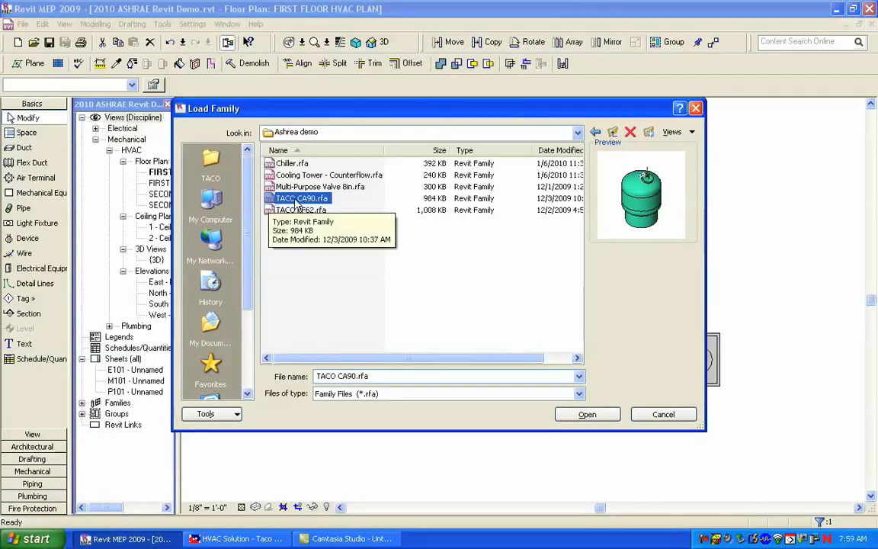
{"action": "left_click", "coordinate": [587, 415]}
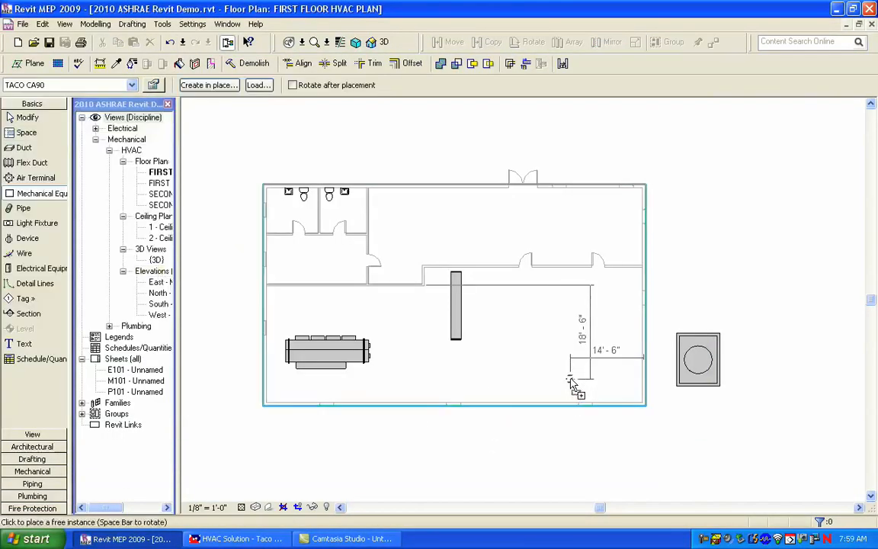
{"action": "left_click", "coordinate": [22, 25]}
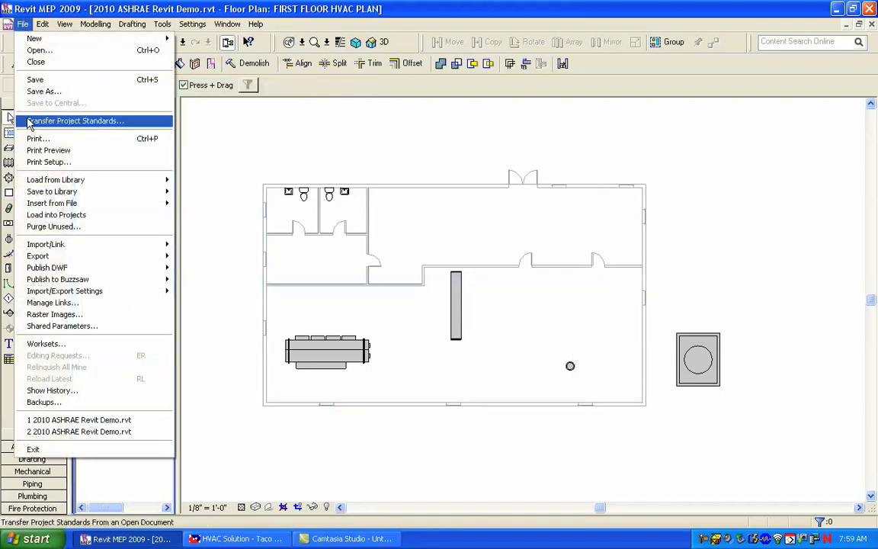
- Load the TACO pump family filtered to 20HP types, then place a TACO 15HP pump beside the chiller
{"action": "left_click", "coordinate": [55, 180]}
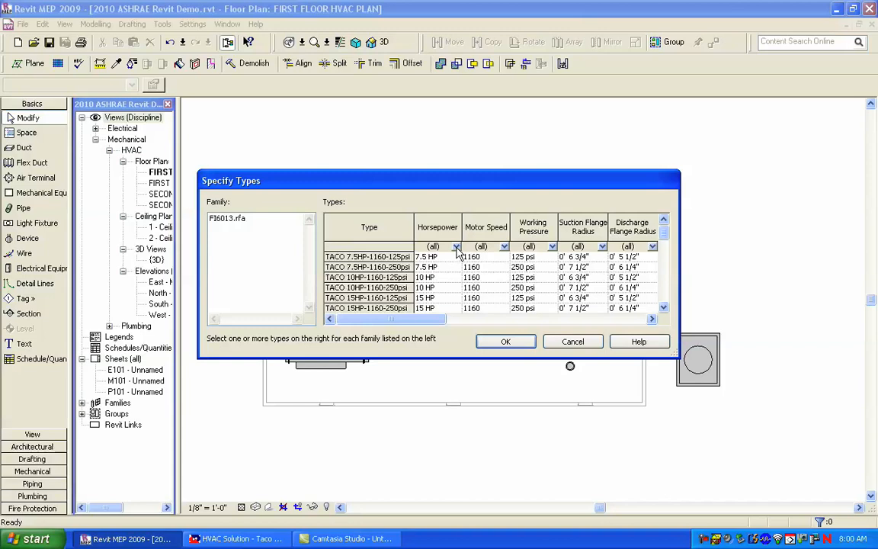
{"action": "left_click", "coordinate": [456, 245]}
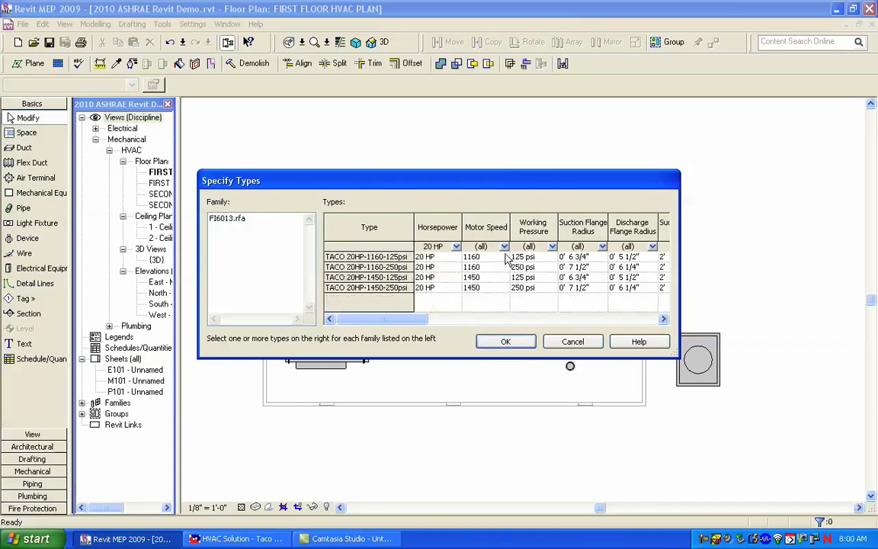
{"action": "left_click", "coordinate": [507, 342]}
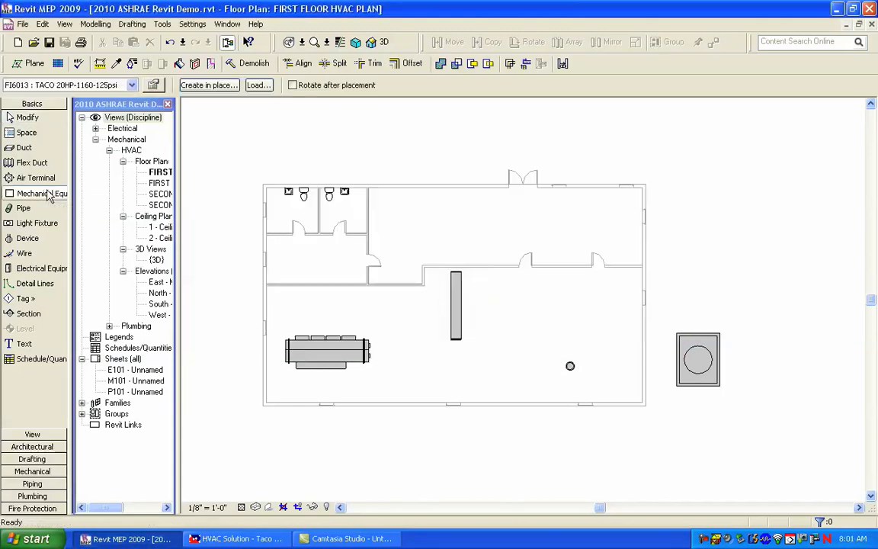
{"action": "mouse_move", "coordinate": [602, 338]}
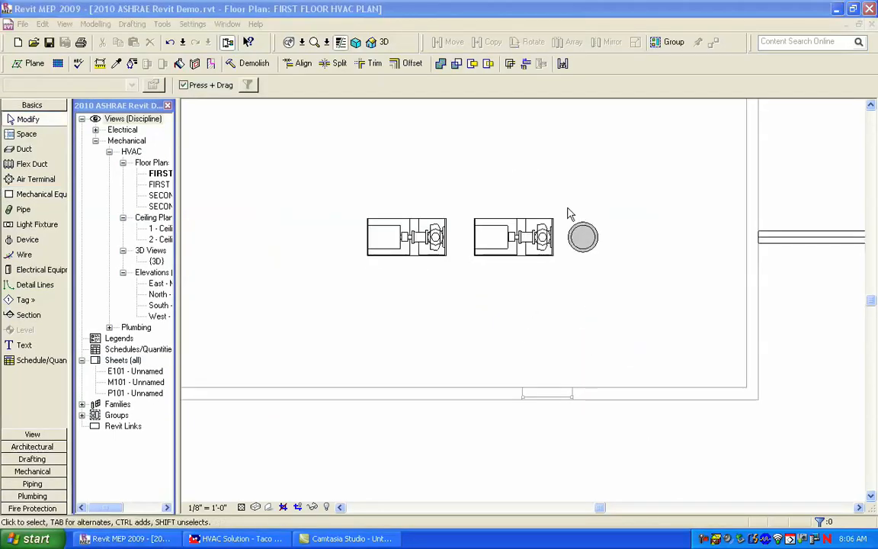
{"action": "mouse_move", "coordinate": [41, 194]}
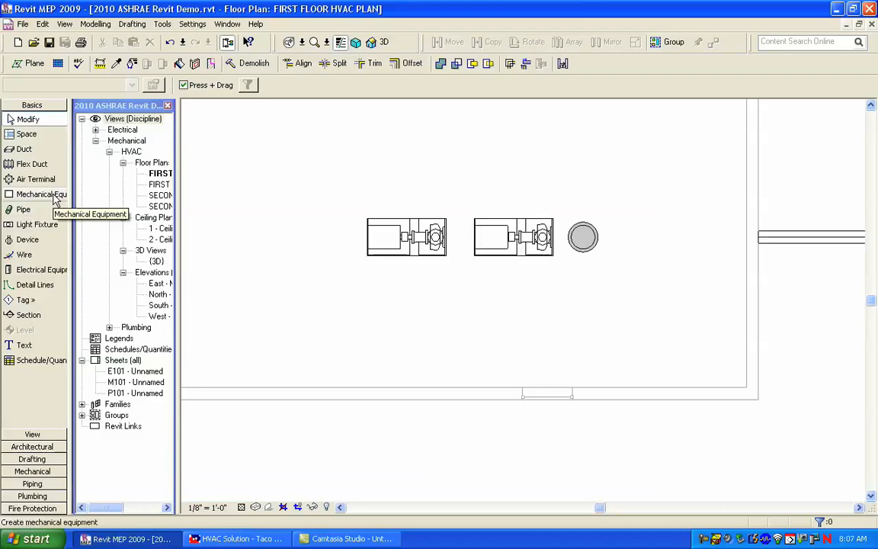
{"action": "left_click", "coordinate": [40, 195]}
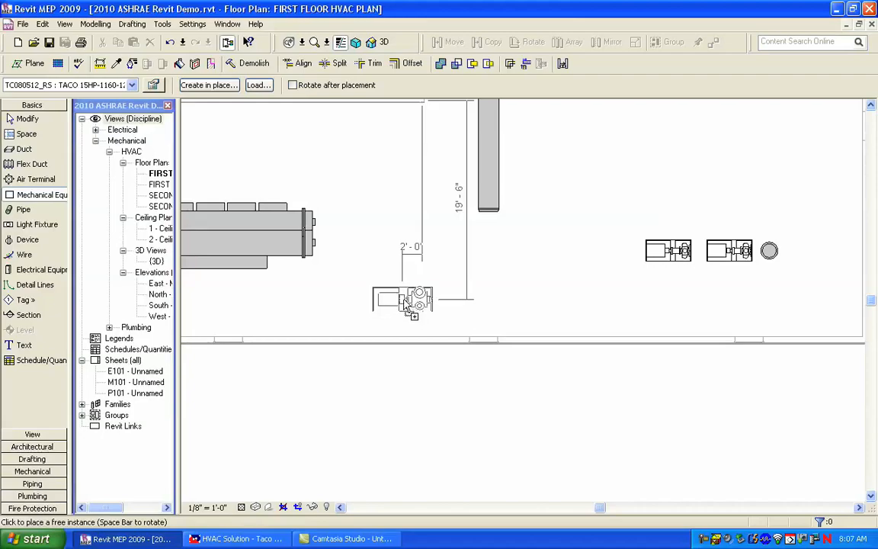
{"action": "left_click", "coordinate": [485, 299]}
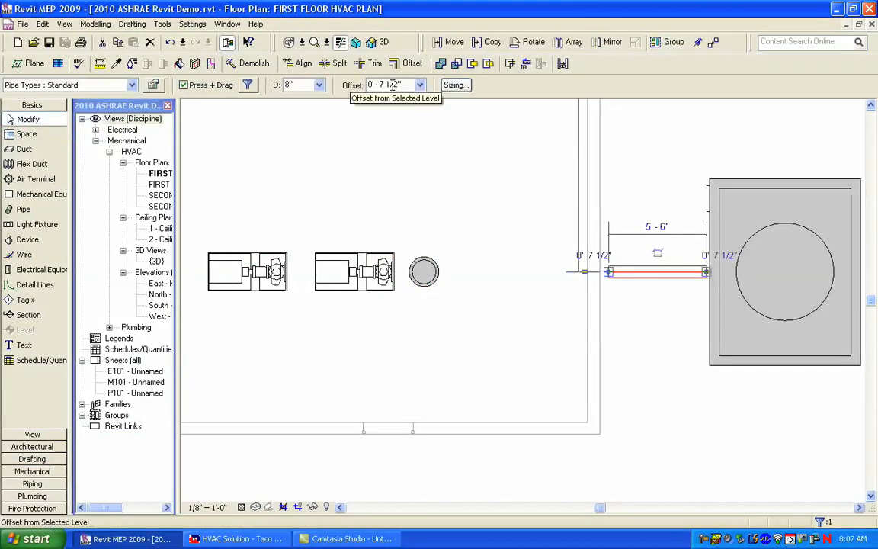
- Continue the pipe from its open end at a 9' - 3 3/4" offset and finish it at the far pump
{"action": "right_click", "coordinate": [655, 272]}
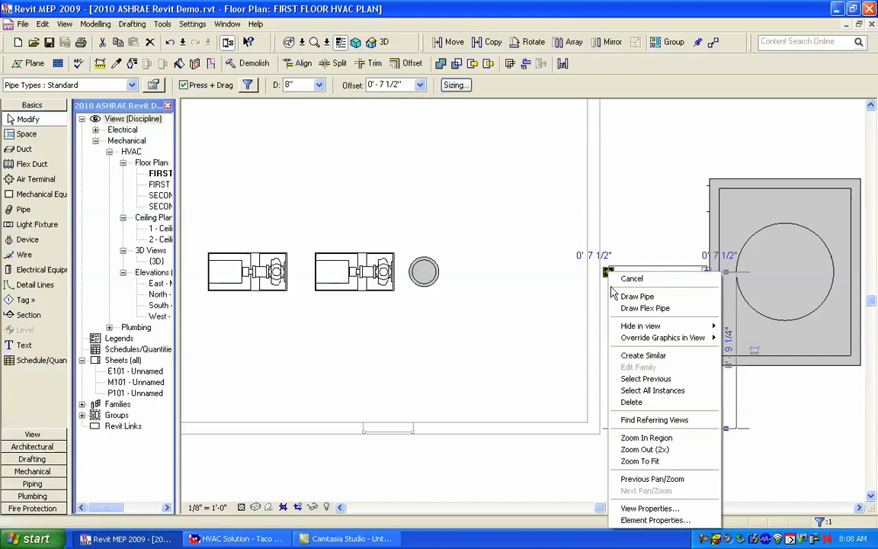
{"action": "left_click", "coordinate": [637, 296]}
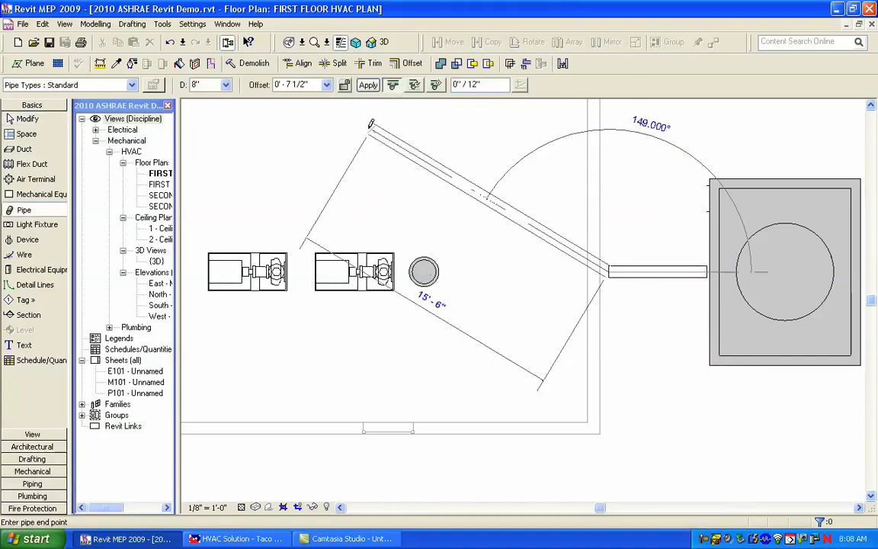
{"action": "left_click", "coordinate": [326, 86]}
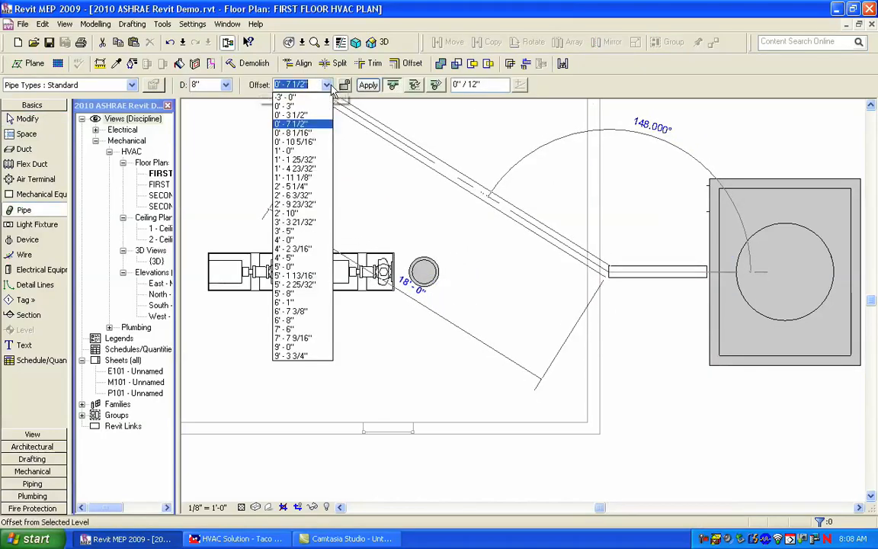
{"action": "mouse_move", "coordinate": [297, 347]}
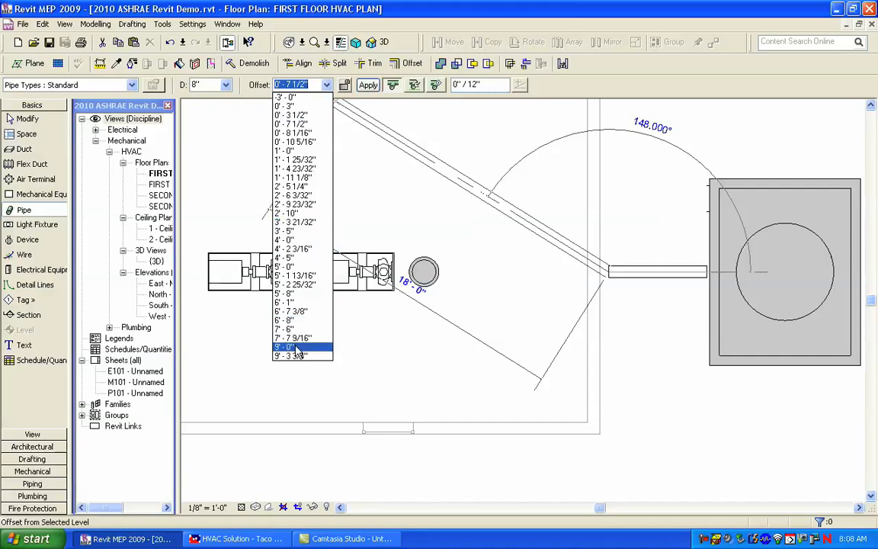
{"action": "left_click", "coordinate": [292, 348]}
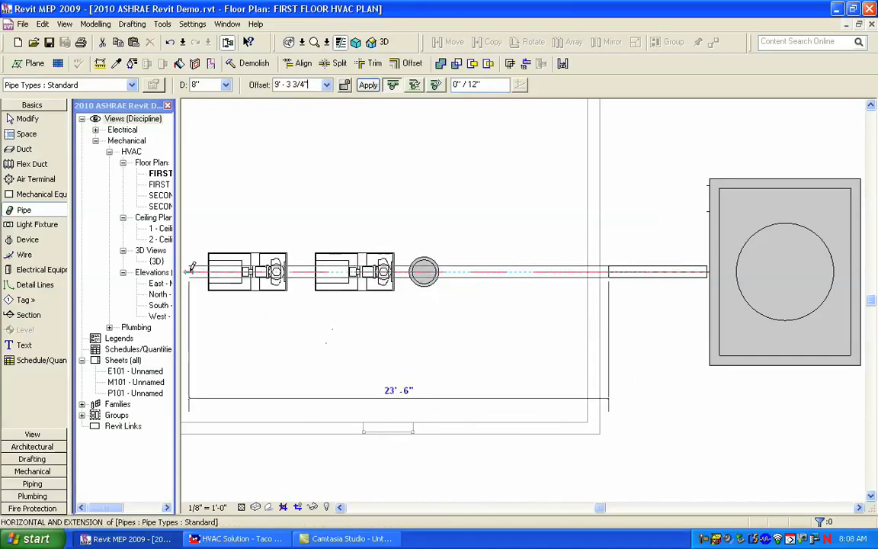
{"action": "left_click", "coordinate": [384, 43]}
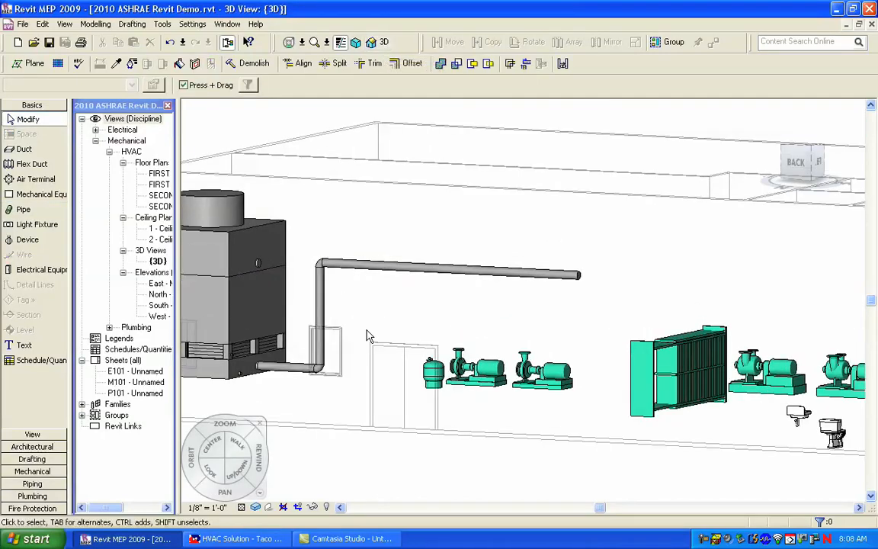
- Back in the FIRST FLOOR HVAC PLAN, select the pump and start a pipe from it with Draw Pipe
{"action": "double_click", "coordinate": [158, 174]}
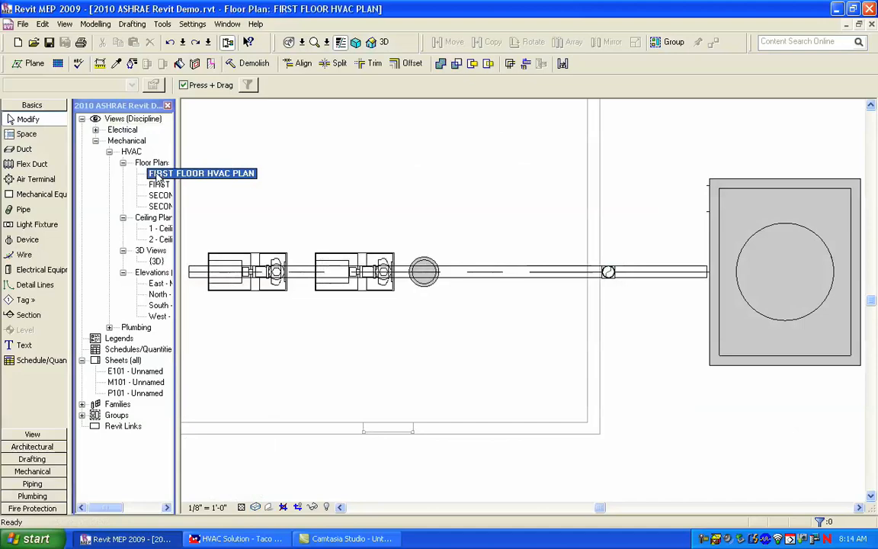
{"action": "left_click", "coordinate": [244, 271]}
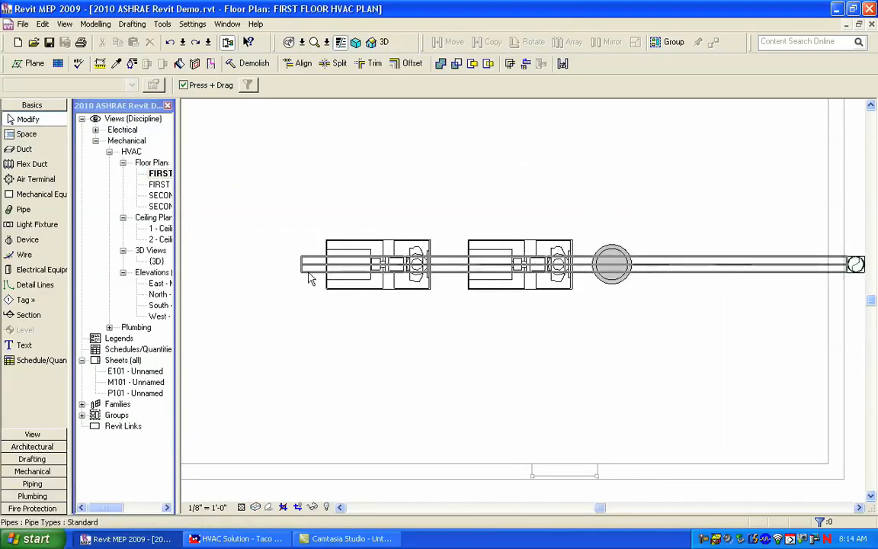
{"action": "left_click", "coordinate": [350, 265]}
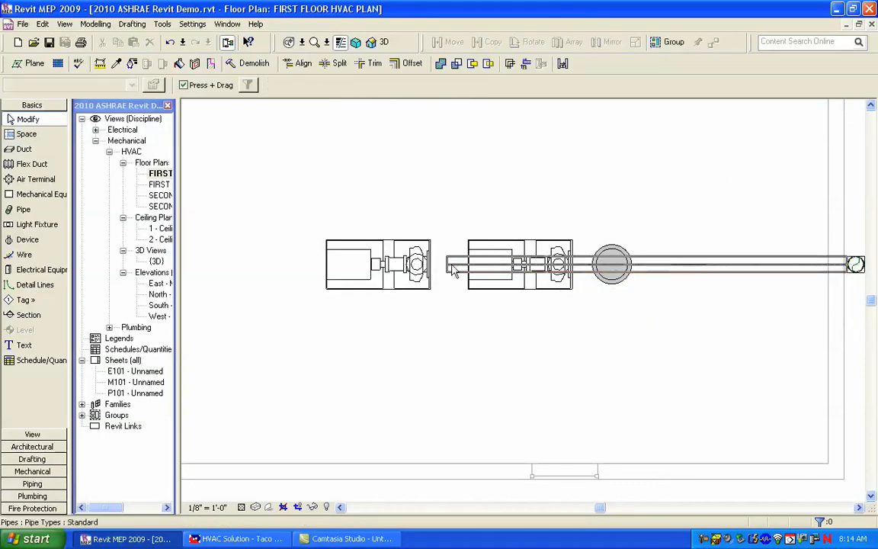
{"action": "left_click", "coordinate": [354, 265]}
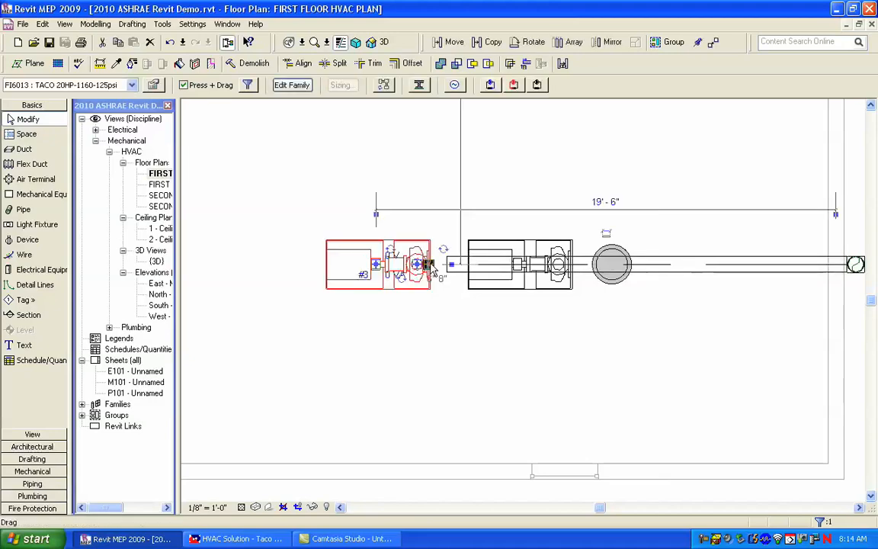
{"action": "right_click", "coordinate": [419, 262]}
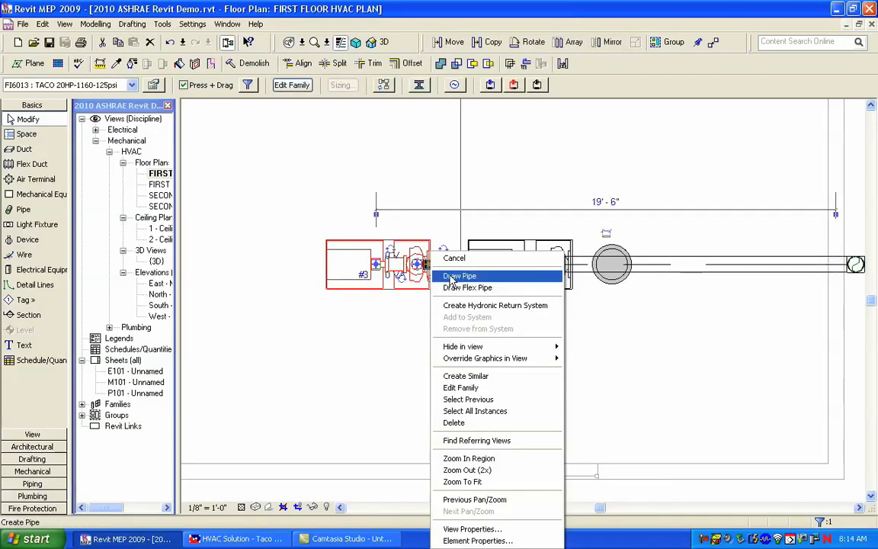
{"action": "left_click", "coordinate": [459, 274]}
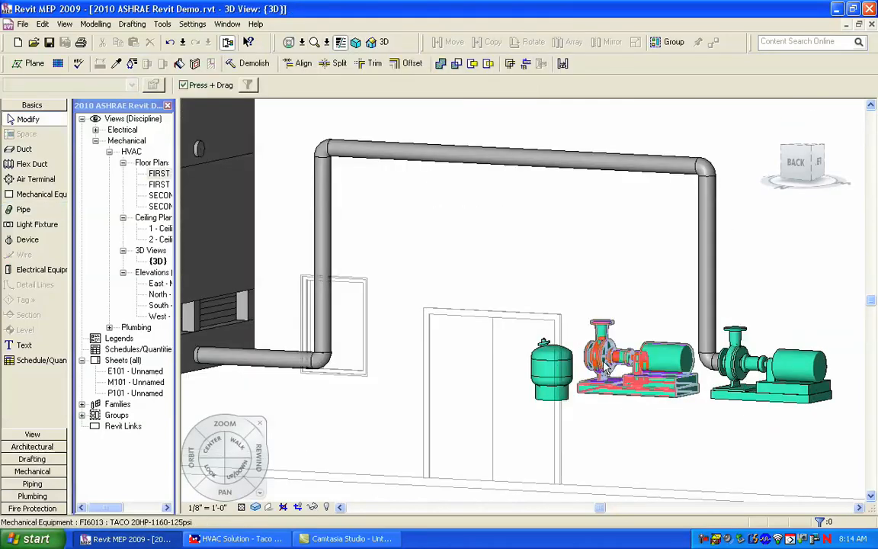
{"action": "double_click", "coordinate": [145, 174]}
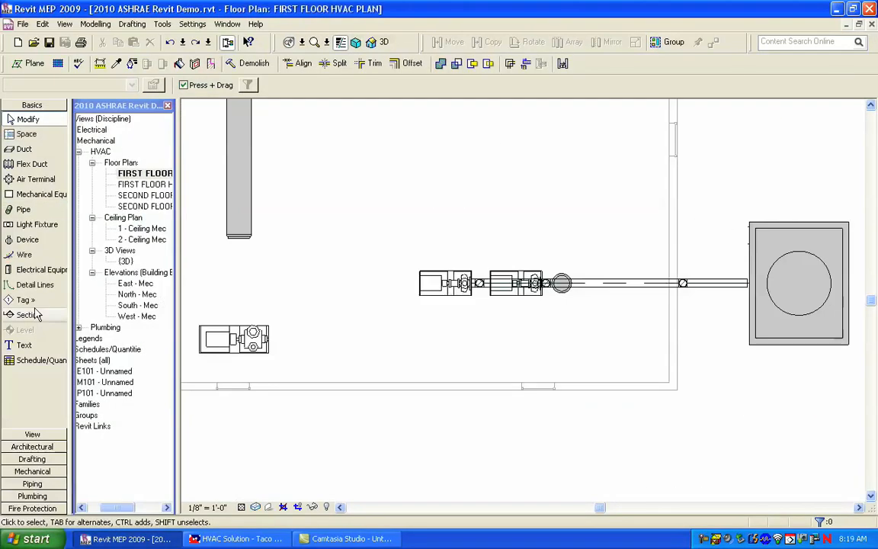
- Cut a section through the pump line, go to that view, and align it to Level 1
{"action": "left_click", "coordinate": [29, 314]}
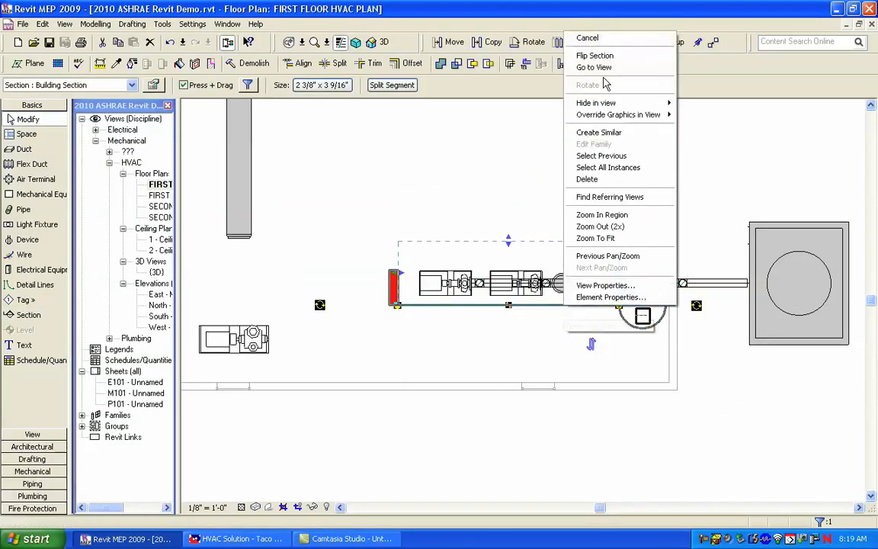
{"action": "left_click", "coordinate": [594, 67]}
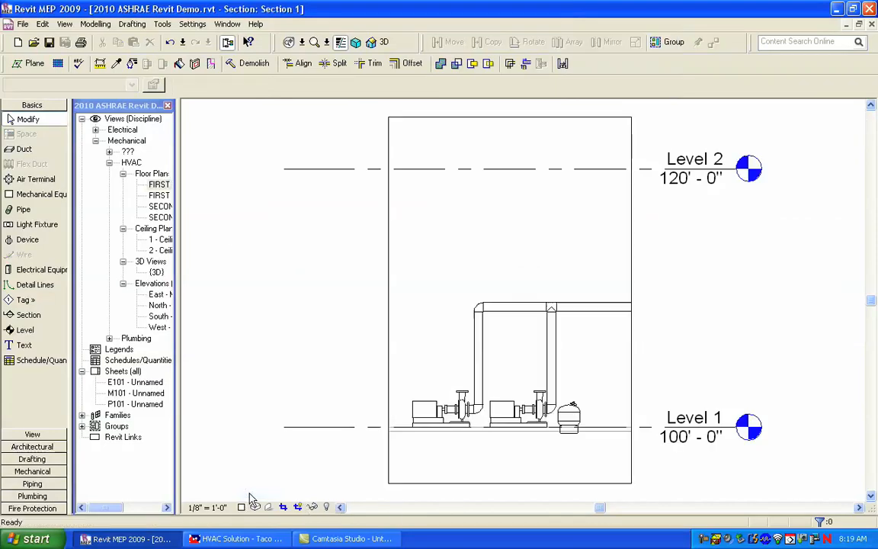
{"action": "left_click", "coordinate": [570, 415]}
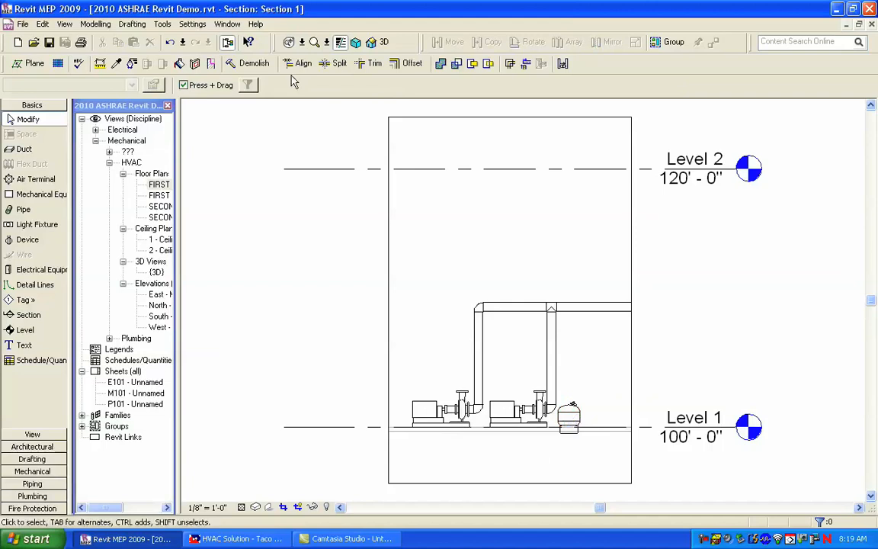
{"action": "left_click", "coordinate": [302, 63]}
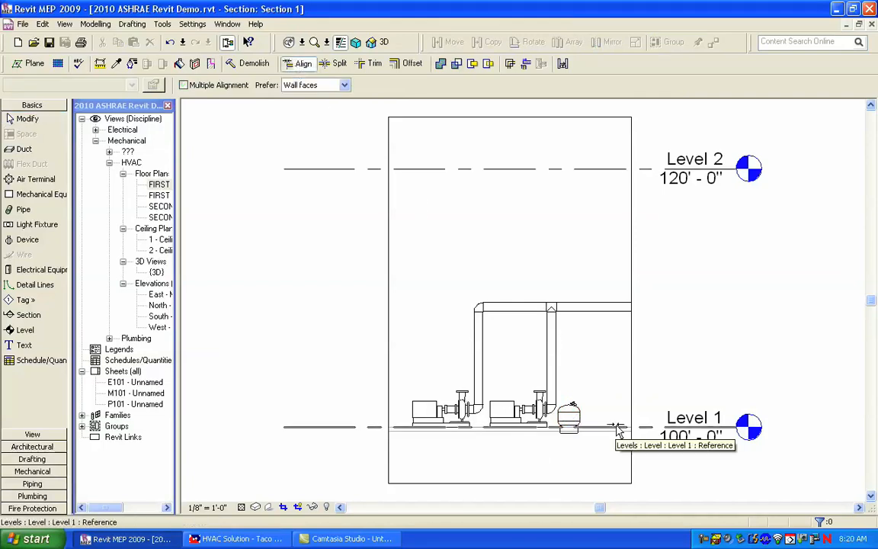
{"action": "left_click", "coordinate": [618, 427]}
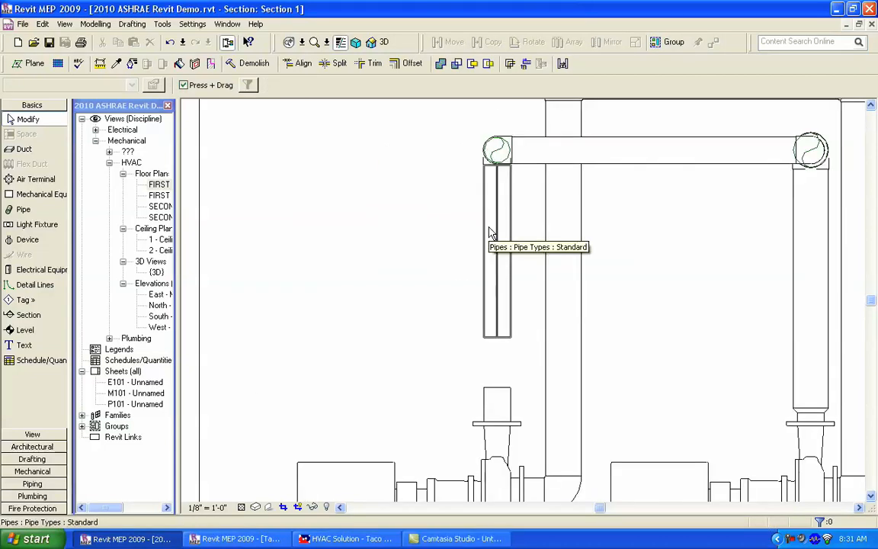
- Select the vertical pipe in Section 1 and give it a new diameter from the Options Bar
{"action": "left_click", "coordinate": [497, 228]}
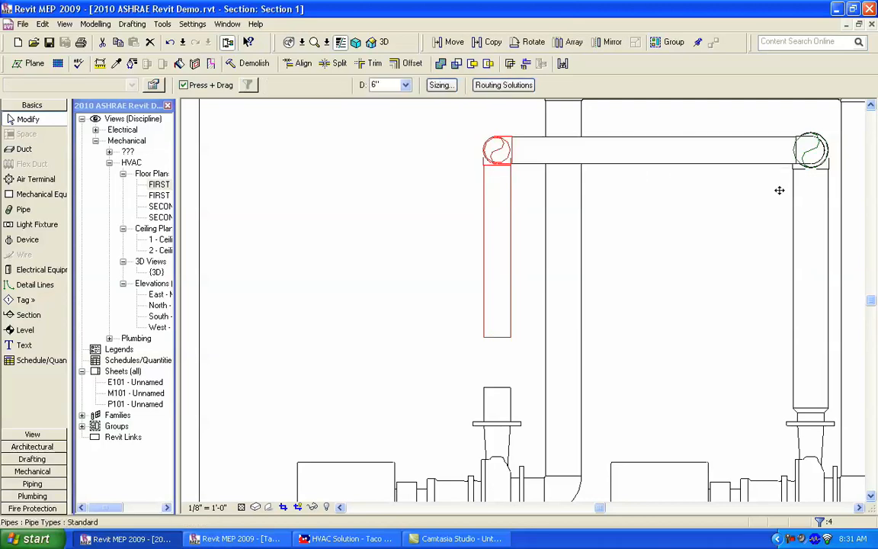
{"action": "left_click", "coordinate": [320, 85]}
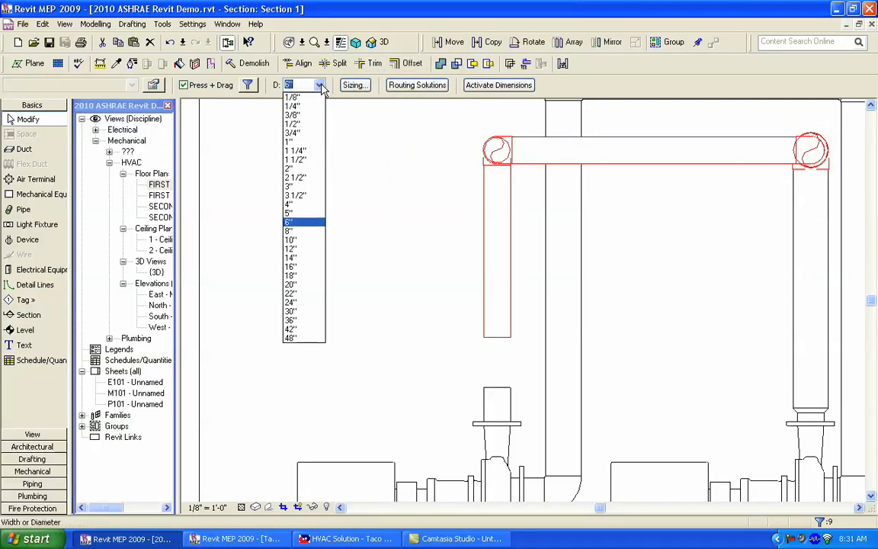
{"action": "left_click", "coordinate": [293, 230]}
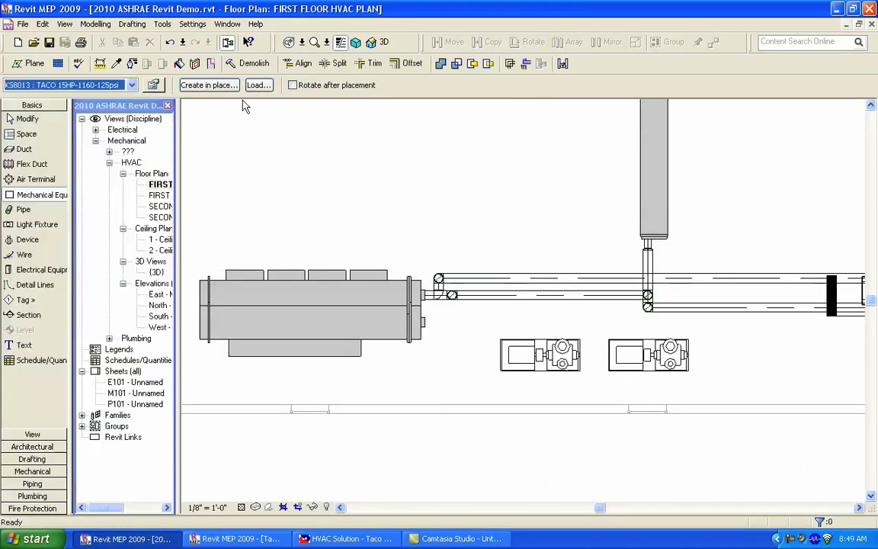
{"action": "mouse_move", "coordinate": [540, 291]}
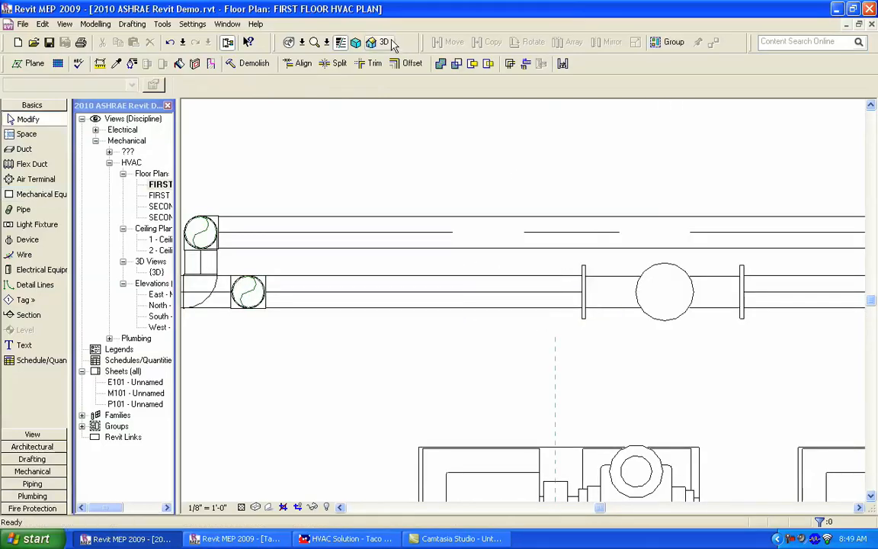
- Switch from the first floor plan to the 3D view of the piped pump system
{"action": "left_click", "coordinate": [384, 43]}
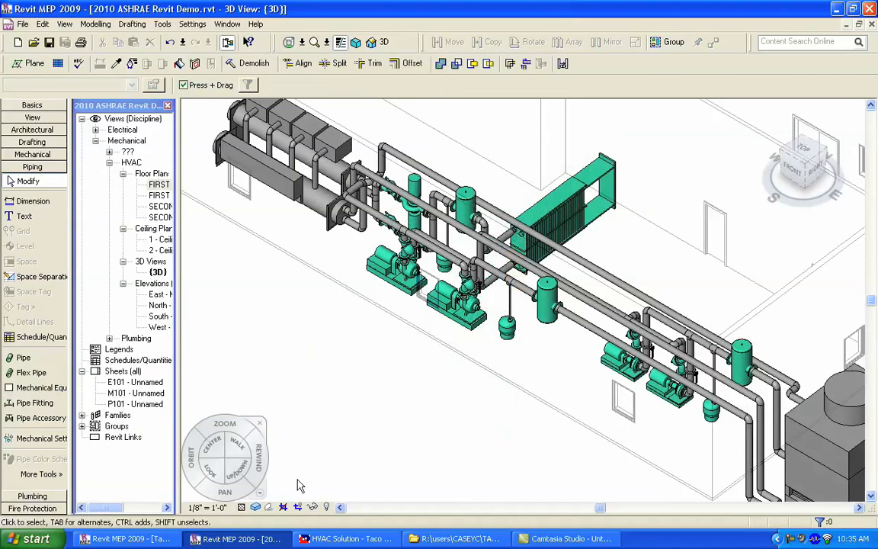
- Set the 3D view's Model Graphics Style to Hidden Line, then return to the FIRST FLOOR HVAC PLAN
{"action": "left_click", "coordinate": [256, 506]}
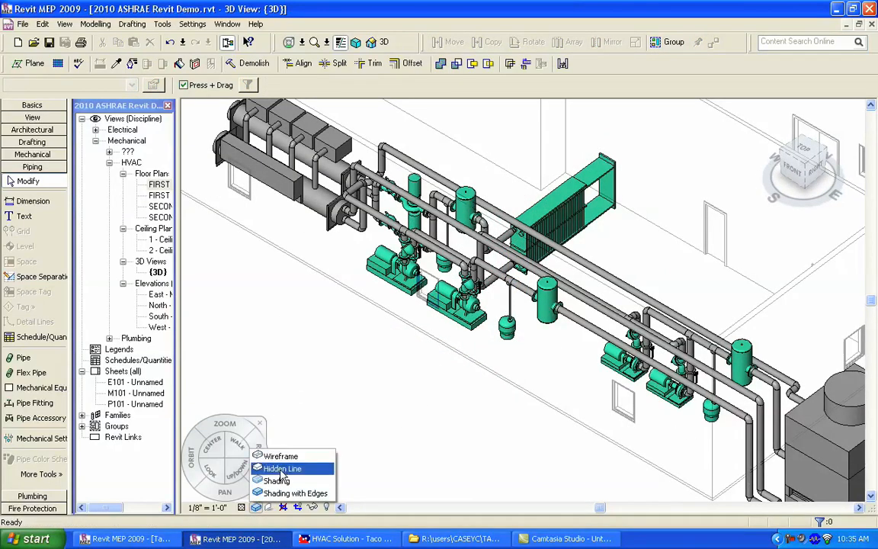
{"action": "left_click", "coordinate": [281, 454]}
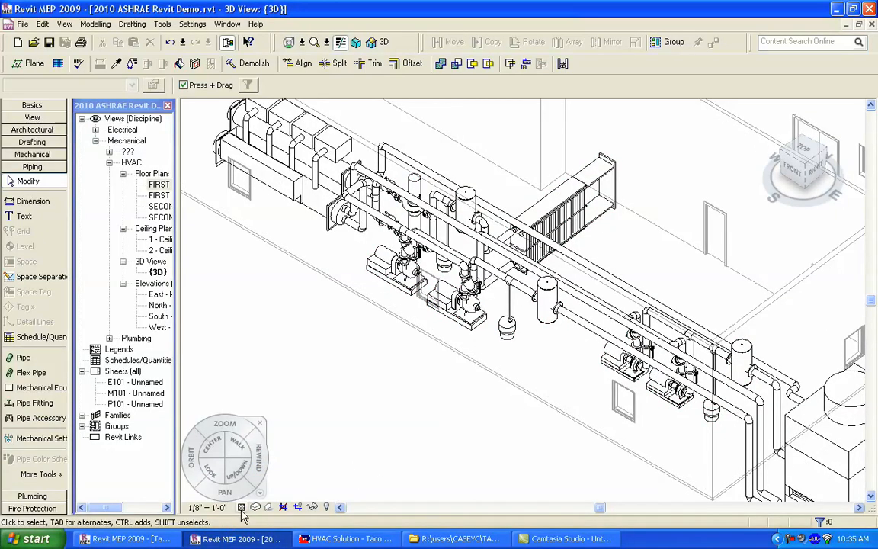
{"action": "left_click", "coordinate": [241, 506]}
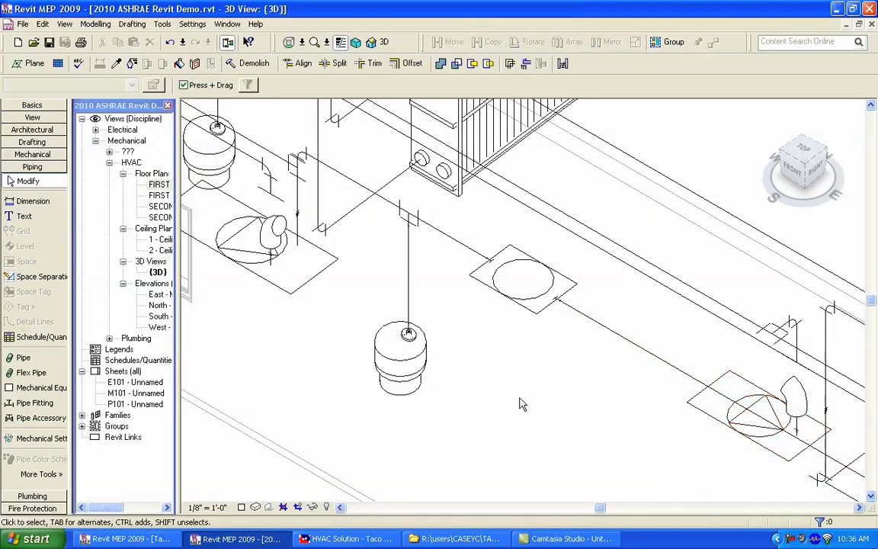
{"action": "double_click", "coordinate": [160, 183]}
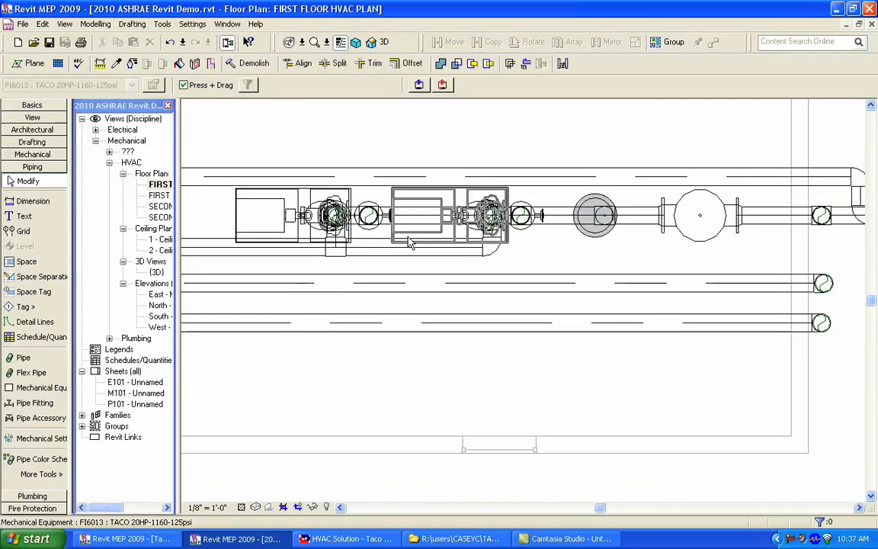
- Set the TACO 20HP-1160-125psi pump's Mark to P-6 in Element Properties and start tagging equipment
{"action": "right_click", "coordinate": [411, 221]}
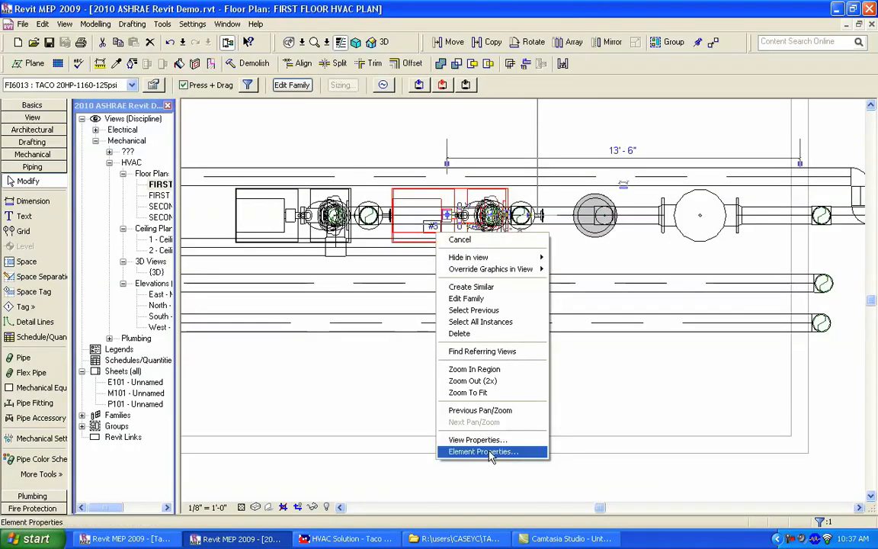
{"action": "left_click", "coordinate": [481, 451]}
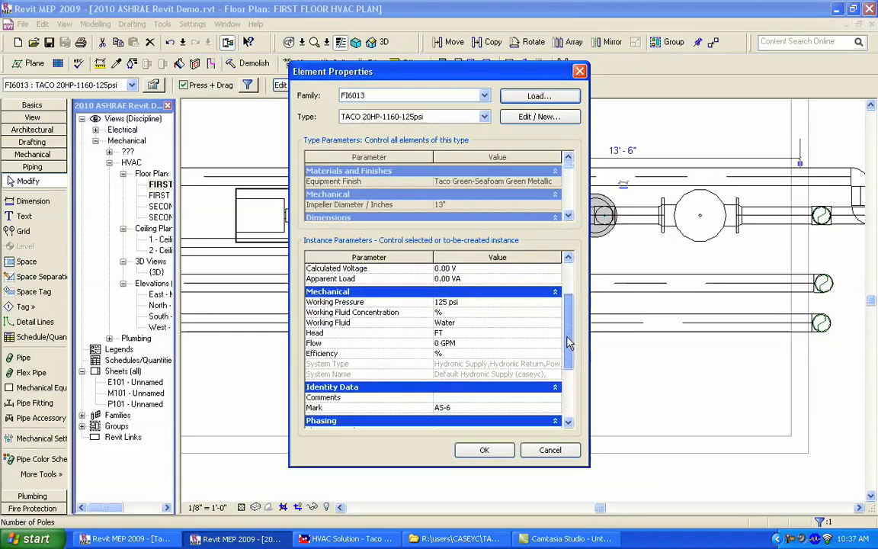
{"action": "scroll", "scroll_direction": "down", "scroll_amount": 3}
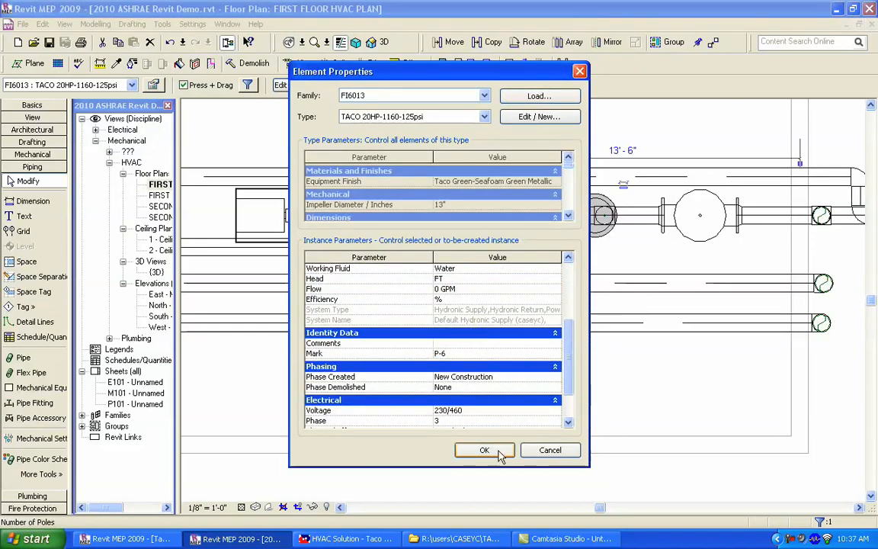
{"action": "left_click", "coordinate": [485, 450]}
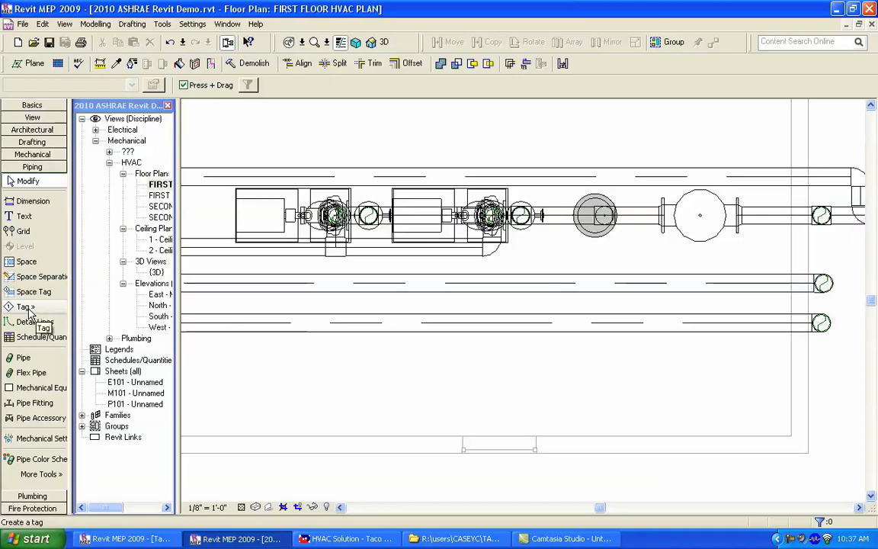
{"action": "left_click", "coordinate": [23, 306]}
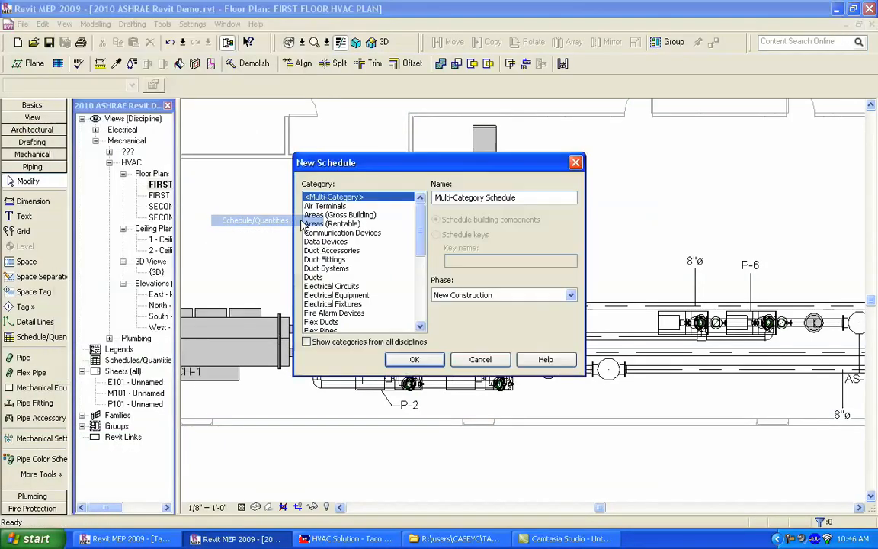
- Create a Mechanical Equipment schedule with Mark, Manufacturer, Model, Family, Horsepower, Flow, Efficiency and Description fields
{"action": "left_click", "coordinate": [338, 206]}
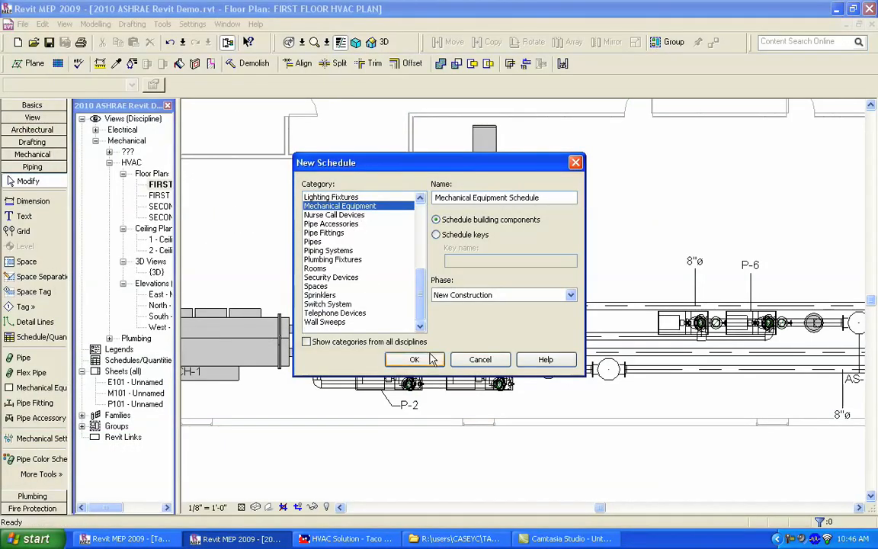
{"action": "left_click", "coordinate": [415, 360]}
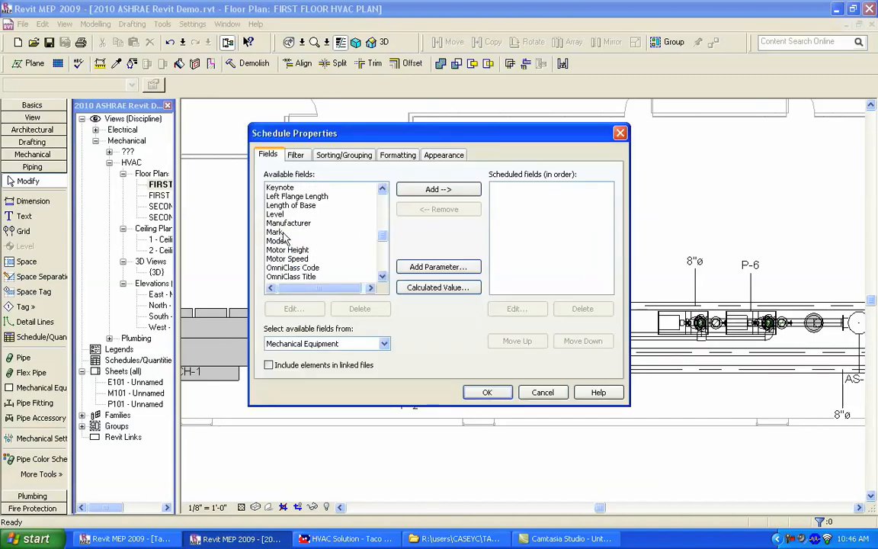
{"action": "left_click", "coordinate": [439, 189]}
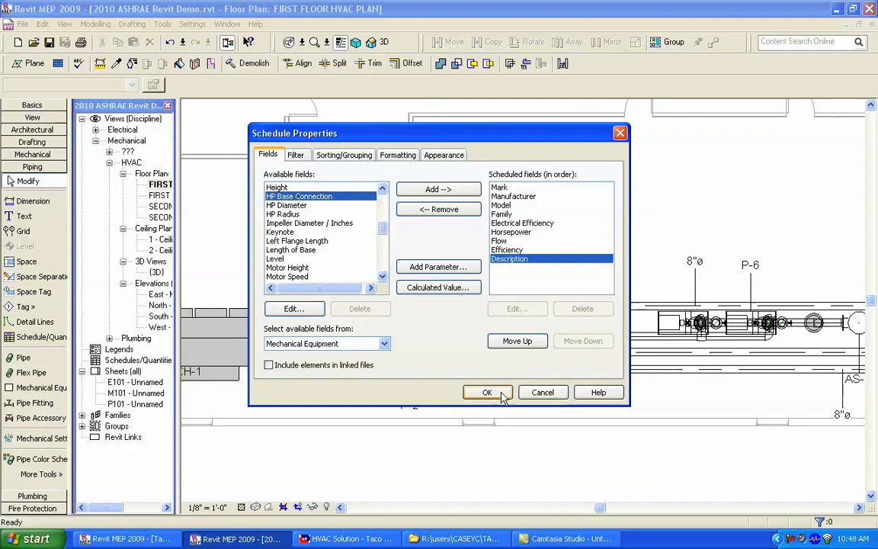
{"action": "left_click", "coordinate": [488, 392]}
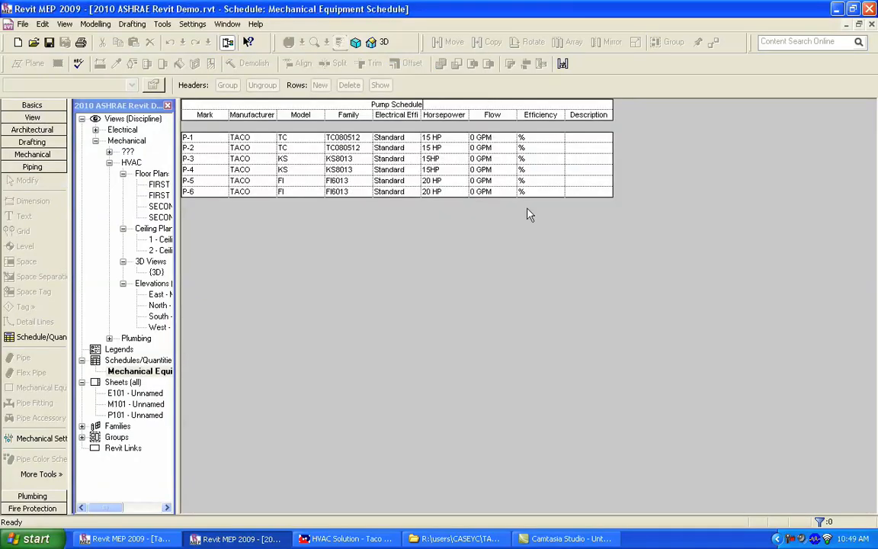
{"action": "mouse_move", "coordinate": [541, 268]}
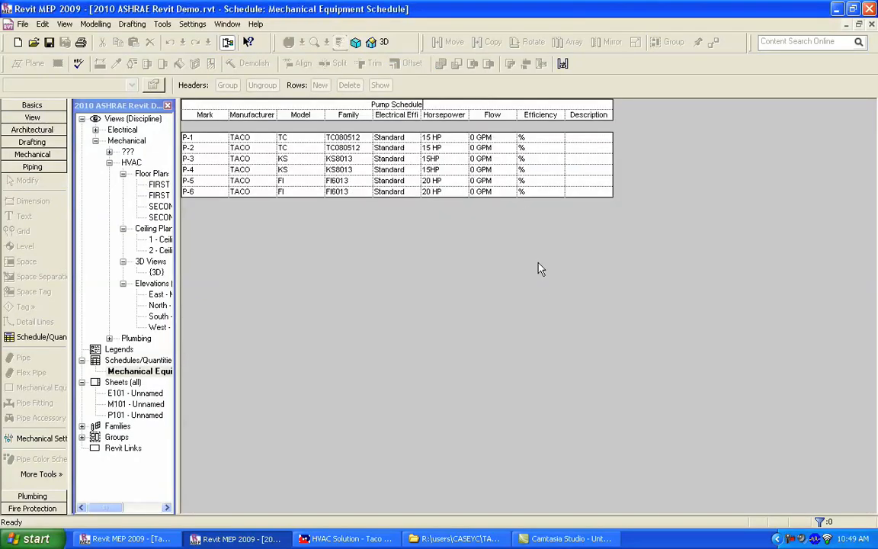